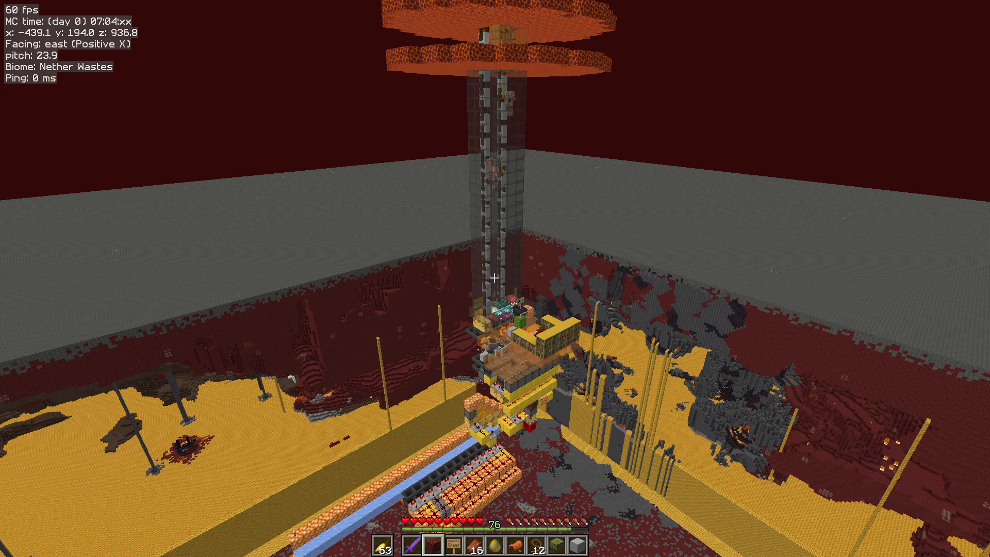
mouse_move(495, 279)
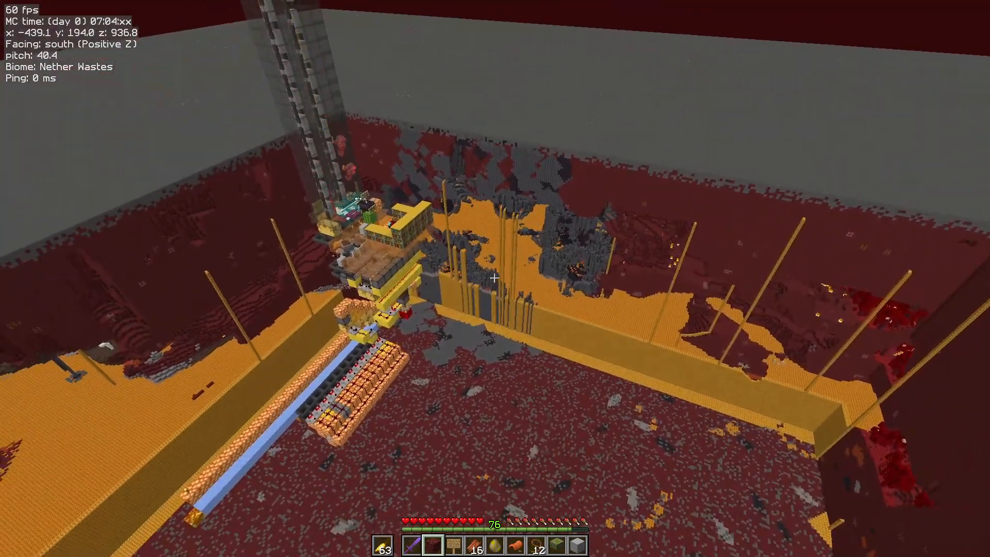
mouse_move(495, 278)
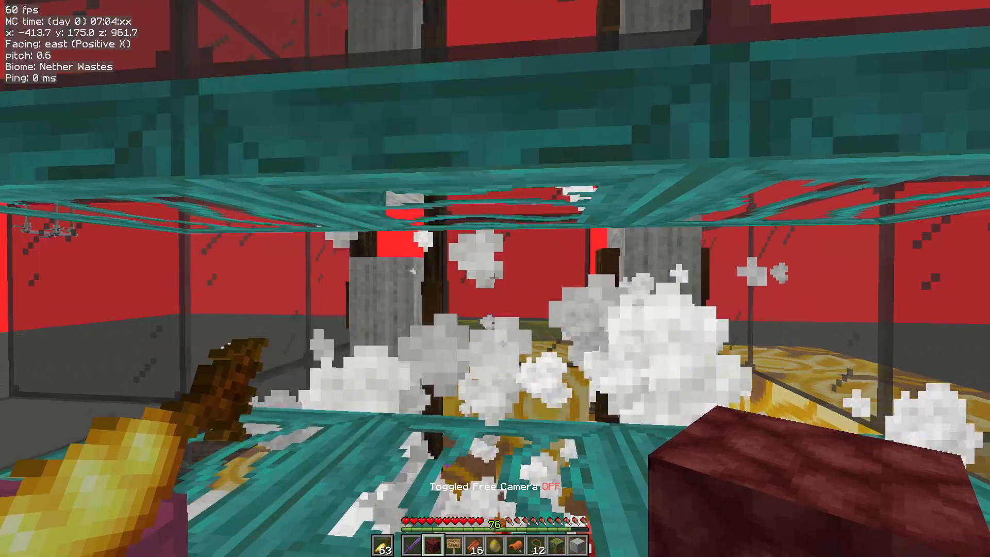
mouse_move(495, 278)
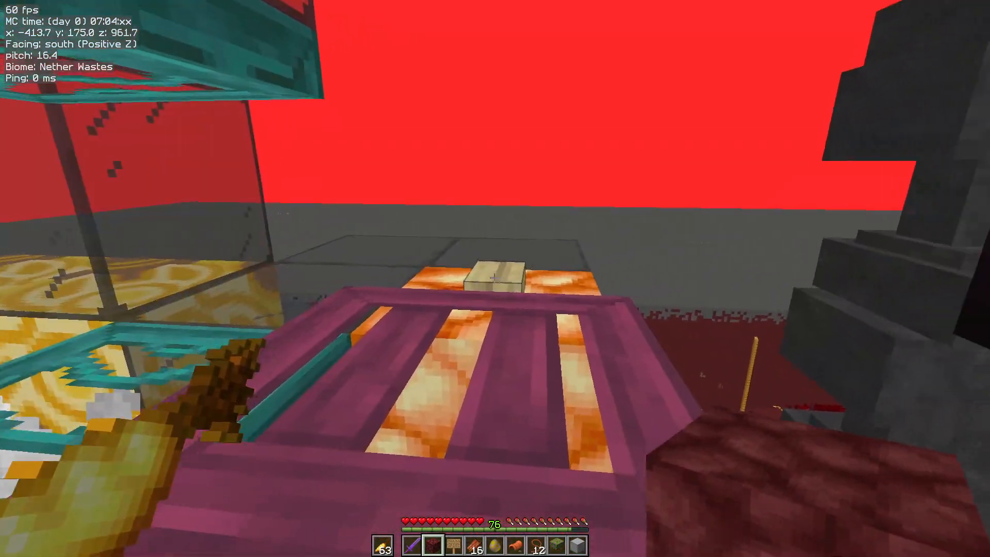
mouse_move(495, 279)
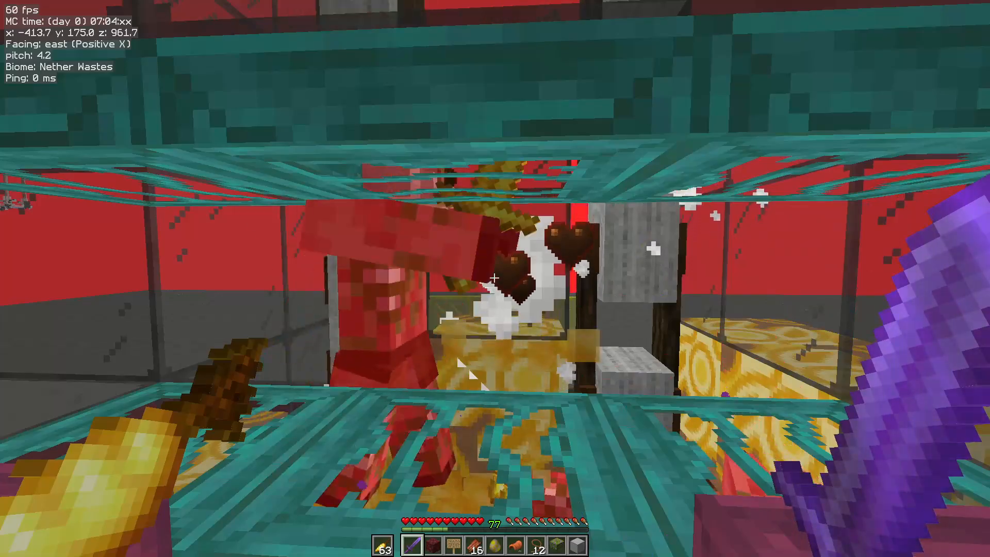
mouse_move(495, 278)
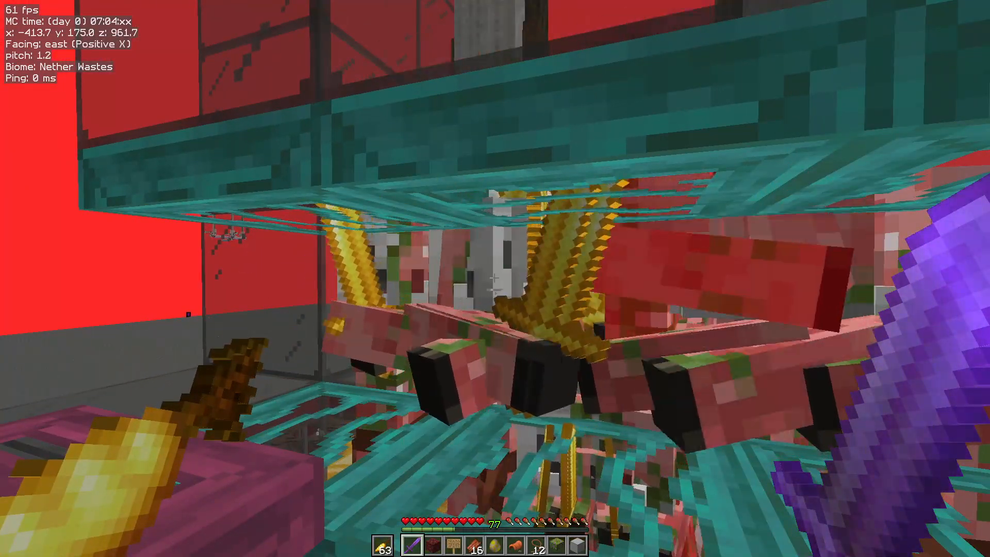
mouse_move(495, 279)
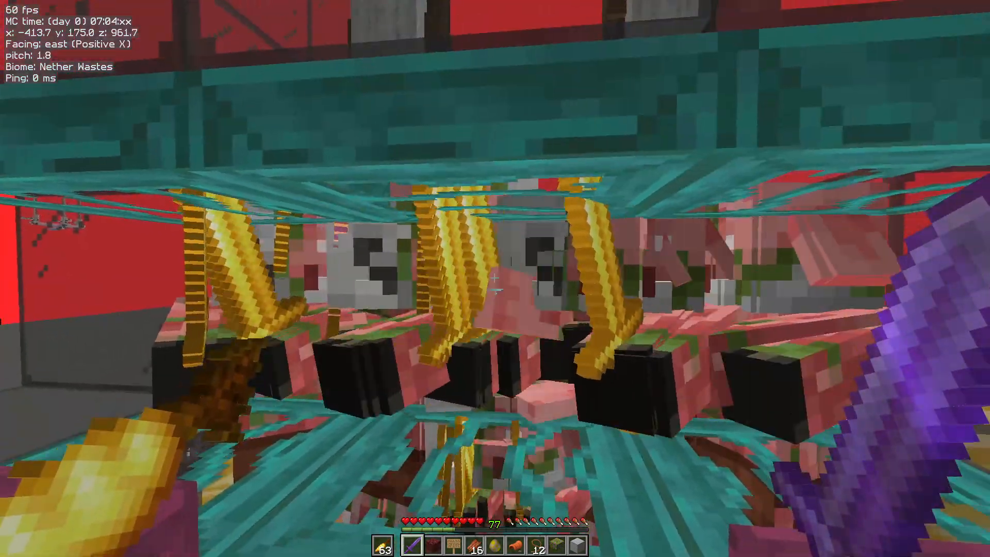
mouse_move(495, 279)
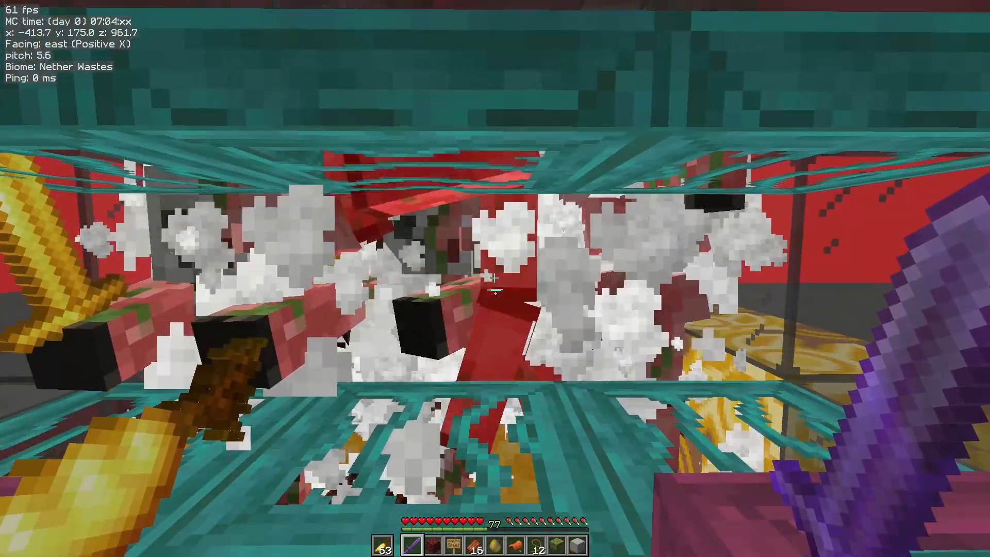
mouse_move(495, 278)
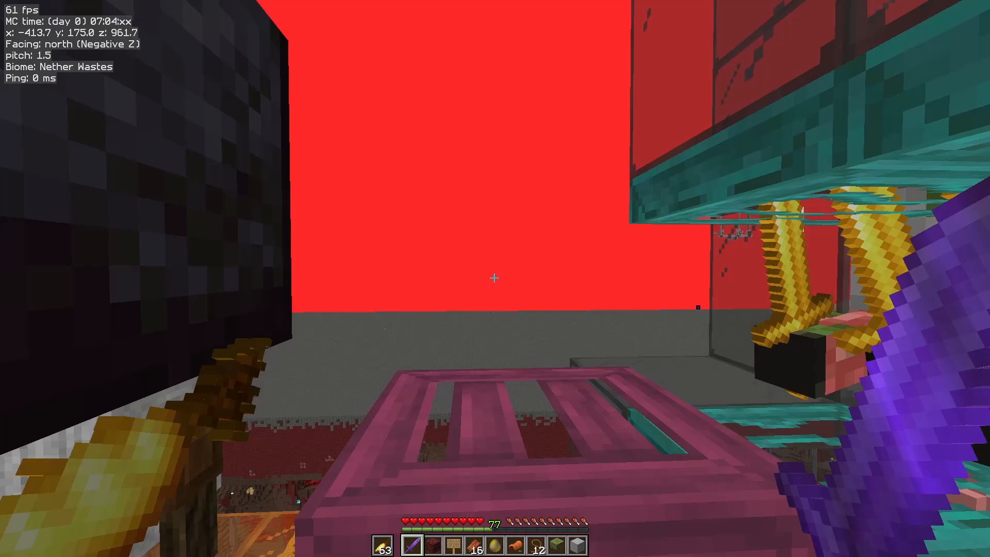
mouse_move(495, 278)
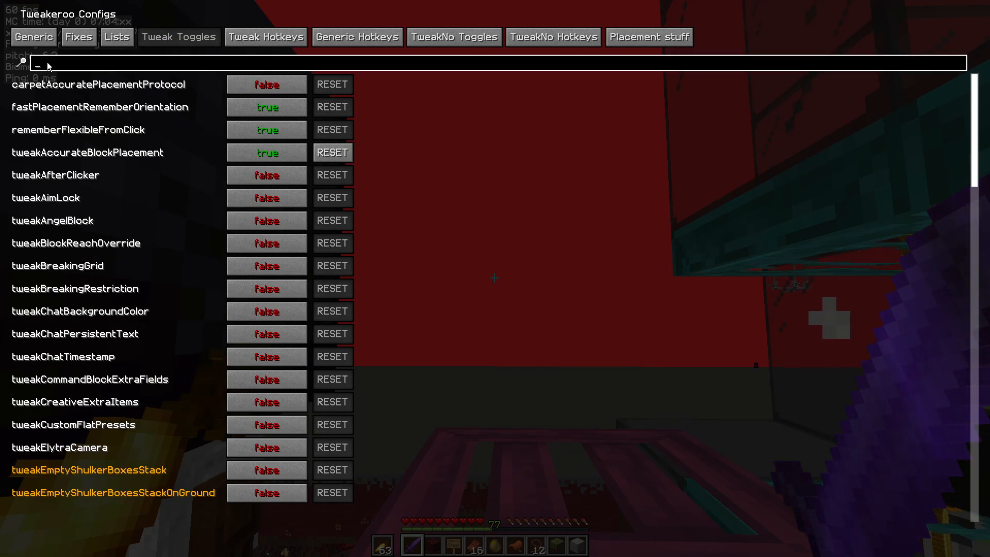
- Filter the Tweak Toggles list by 'hold' to show the hold-attack and hold-use tweaks
text(hold)
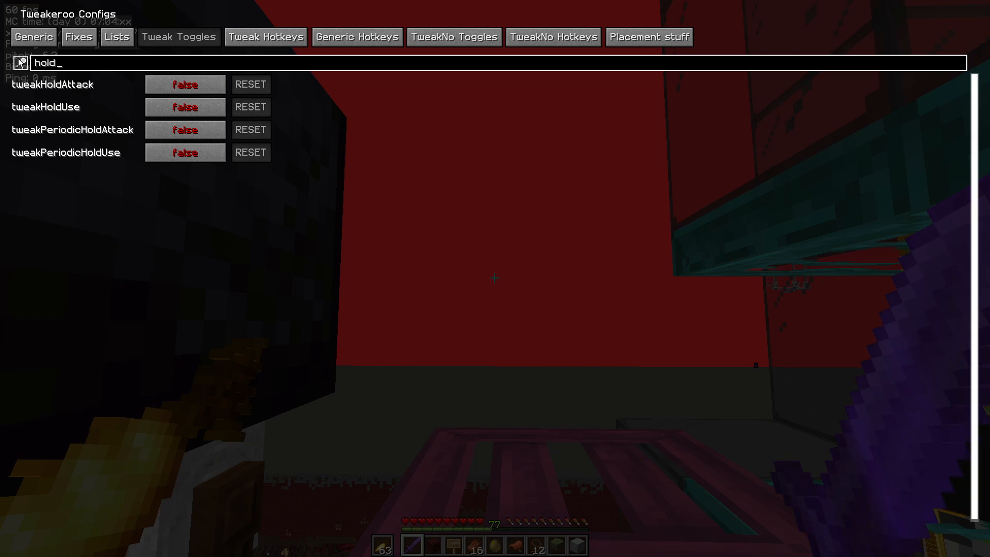
key(Backspace)
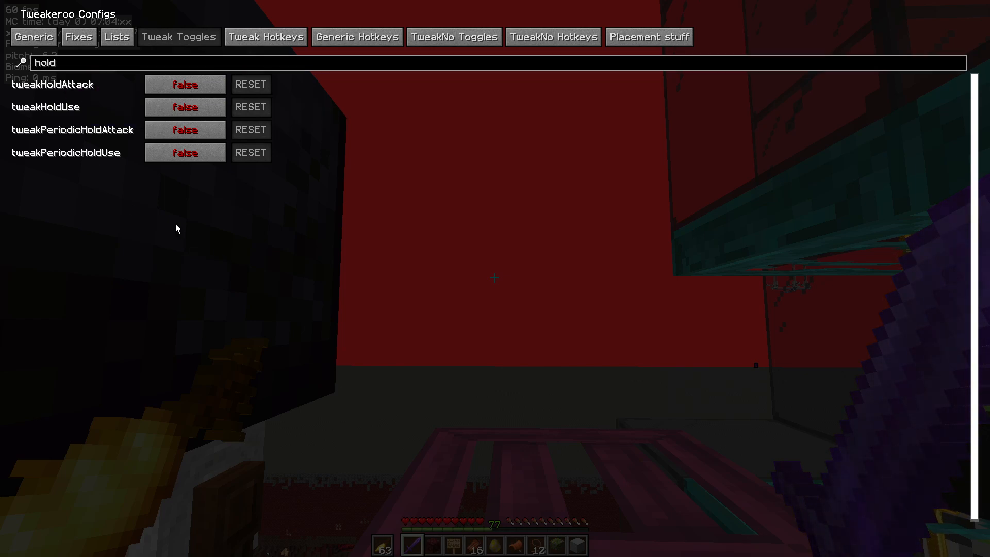
mouse_move(66, 153)
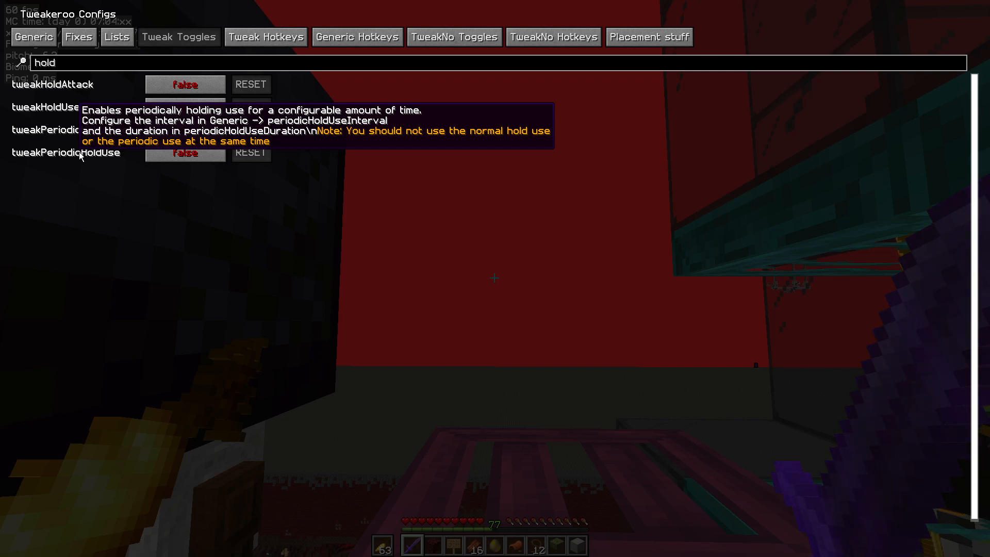
mouse_move(145, 170)
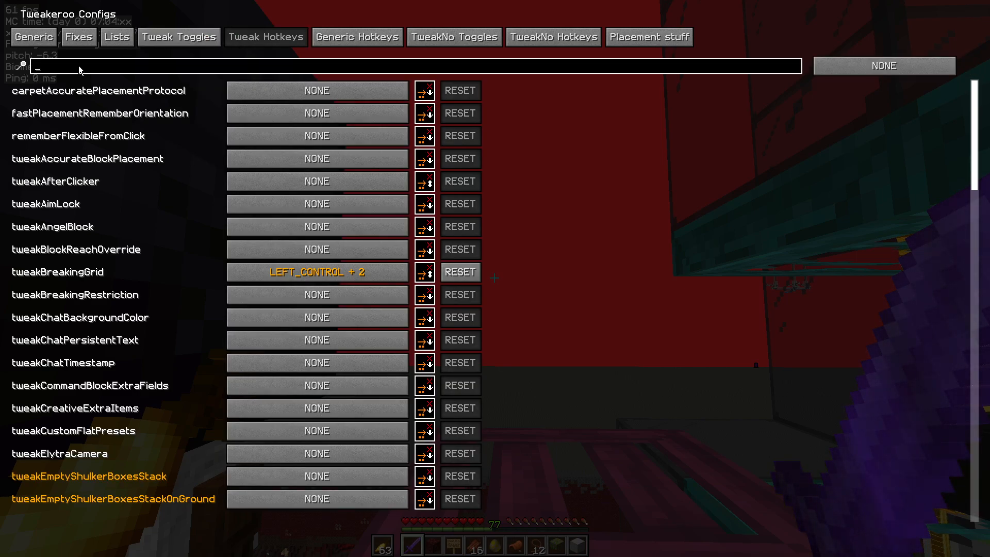
- Filter Tweak Hotkeys by 'hold' and bind tweakPeriodicHoldUse to Left Control + 4
text(hold)
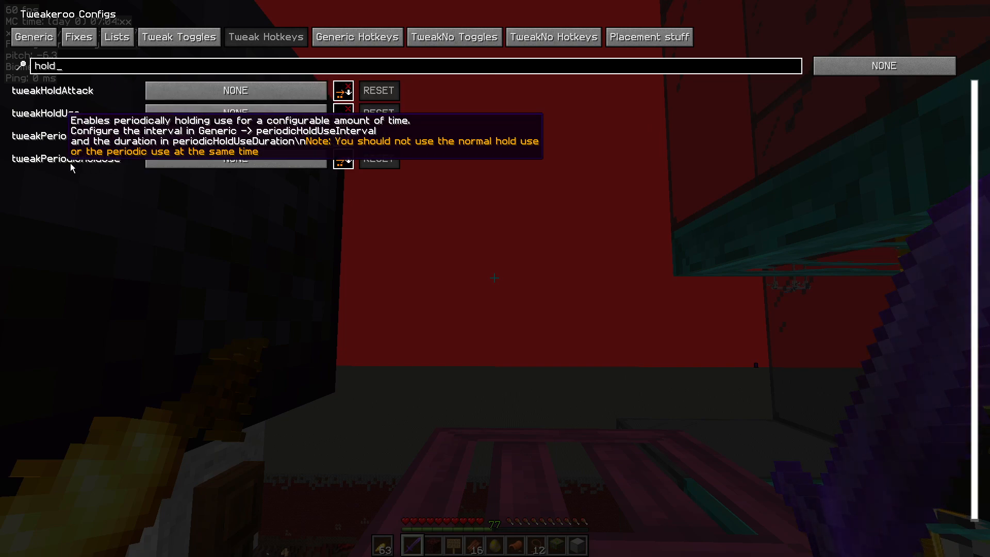
mouse_move(236, 159)
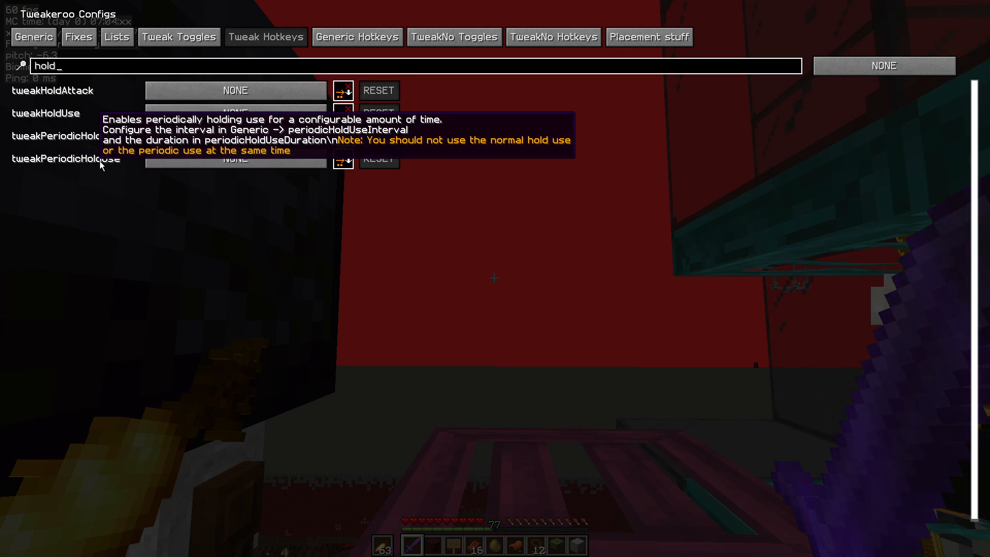
click(235, 159)
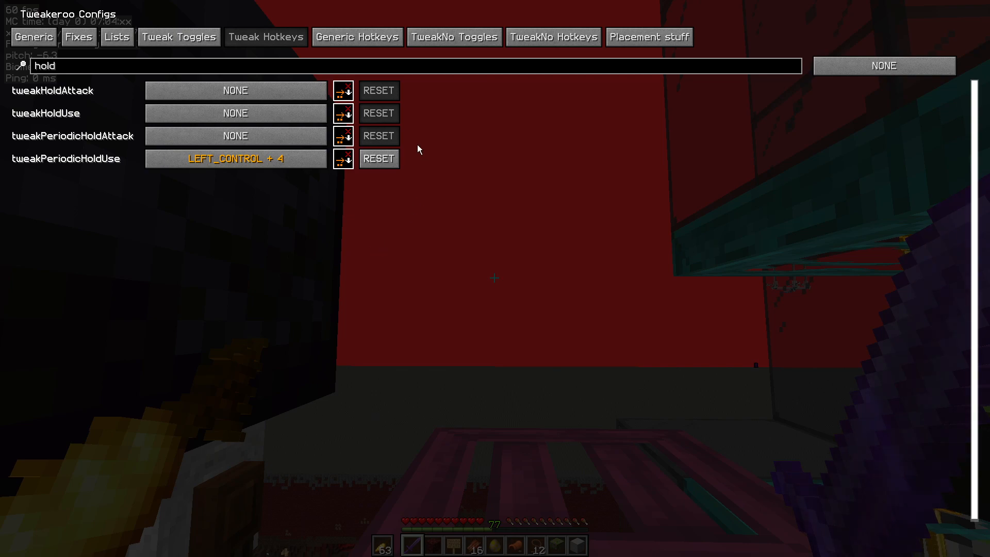
mouse_move(375, 184)
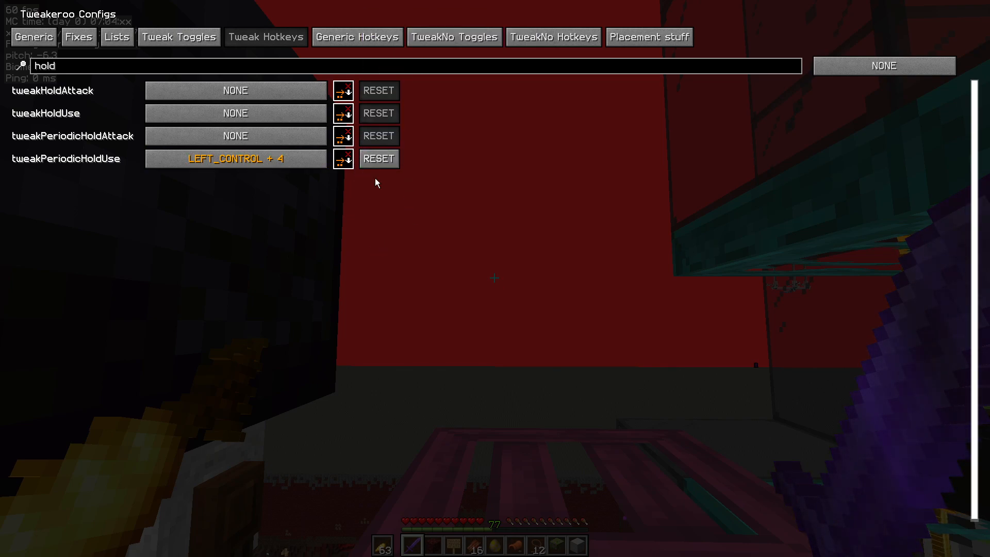
mouse_move(80, 55)
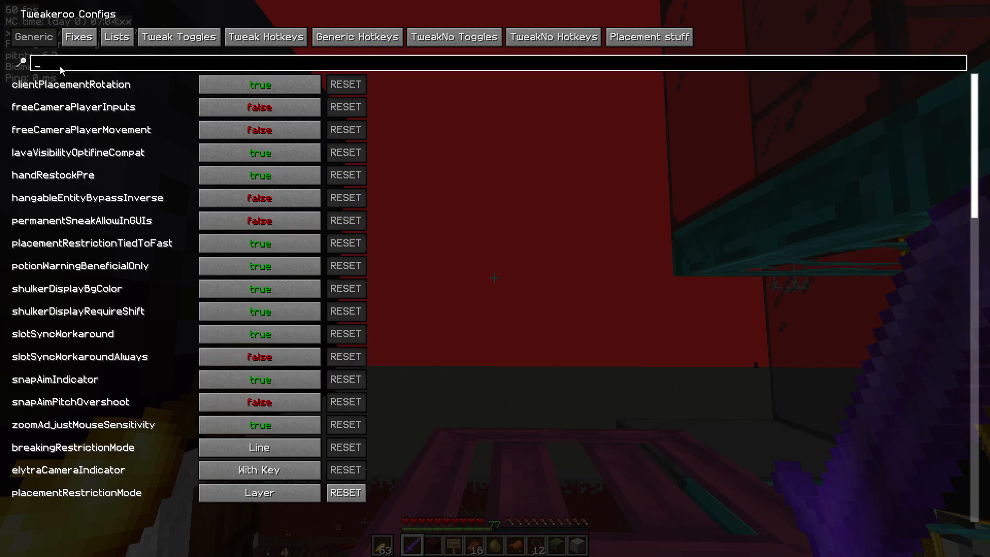
- Filter Generic settings by 'hold' to view hold-use duration and interval at 20, then return to the game
text(hold)
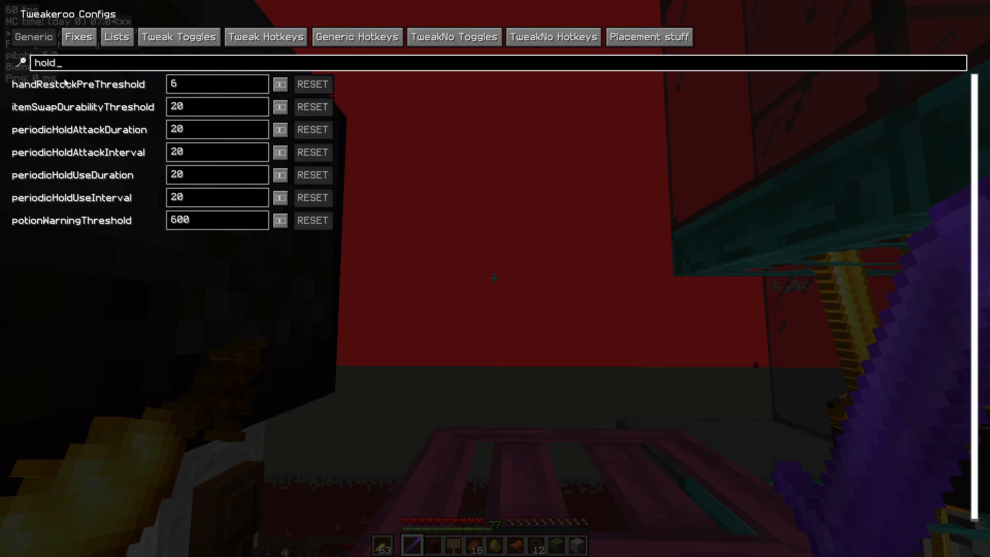
mouse_move(72, 175)
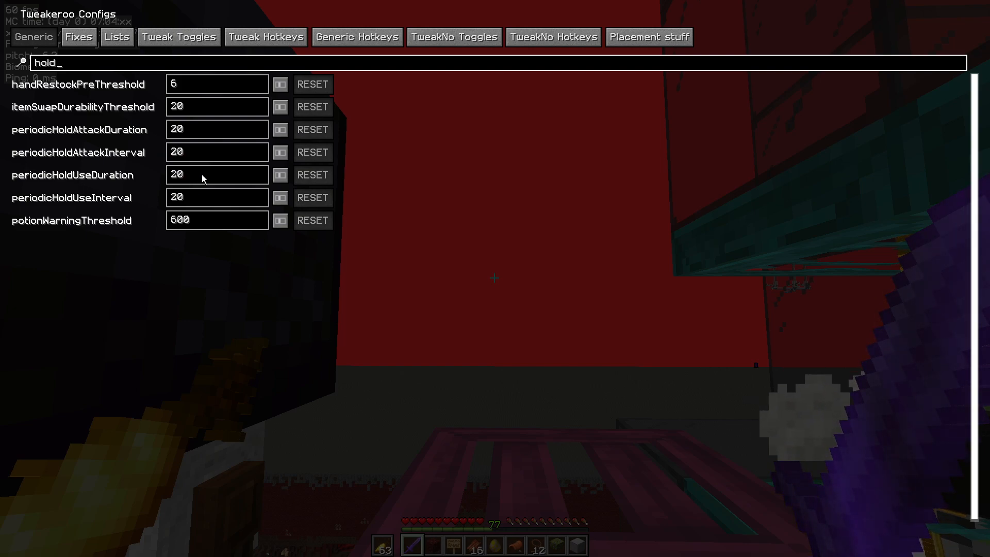
mouse_move(71, 198)
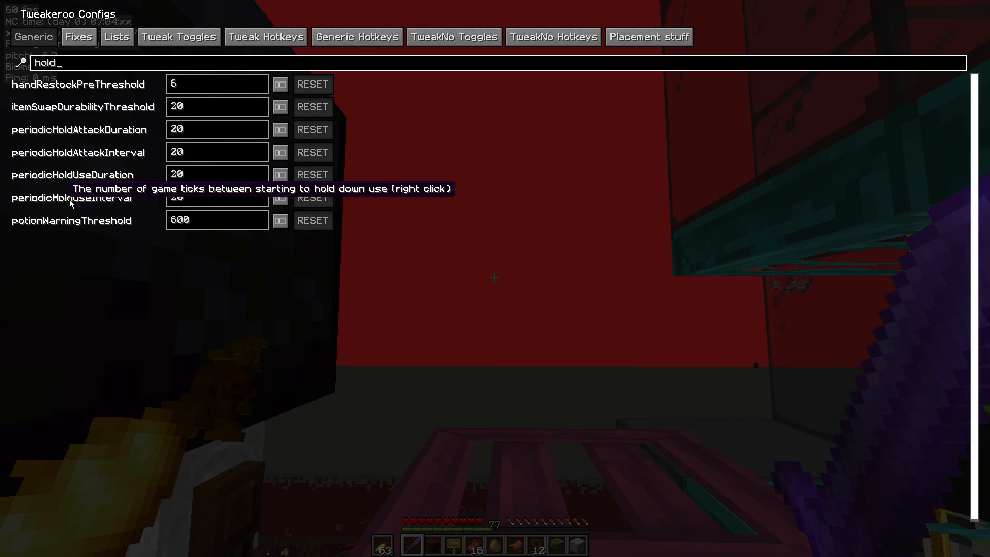
mouse_move(194, 198)
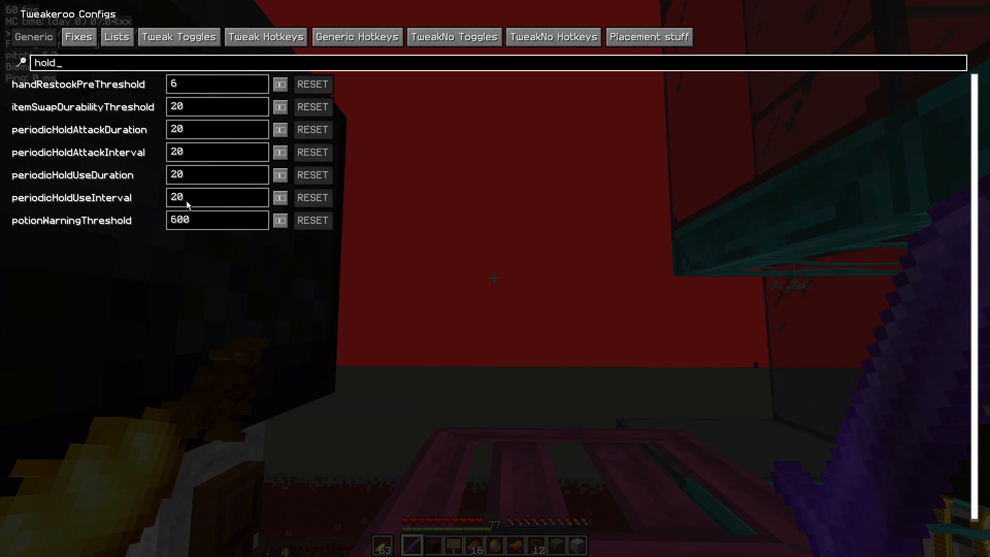
key(Escape)
text(/effect give abfielder minecraft:hunger 5 100 true)
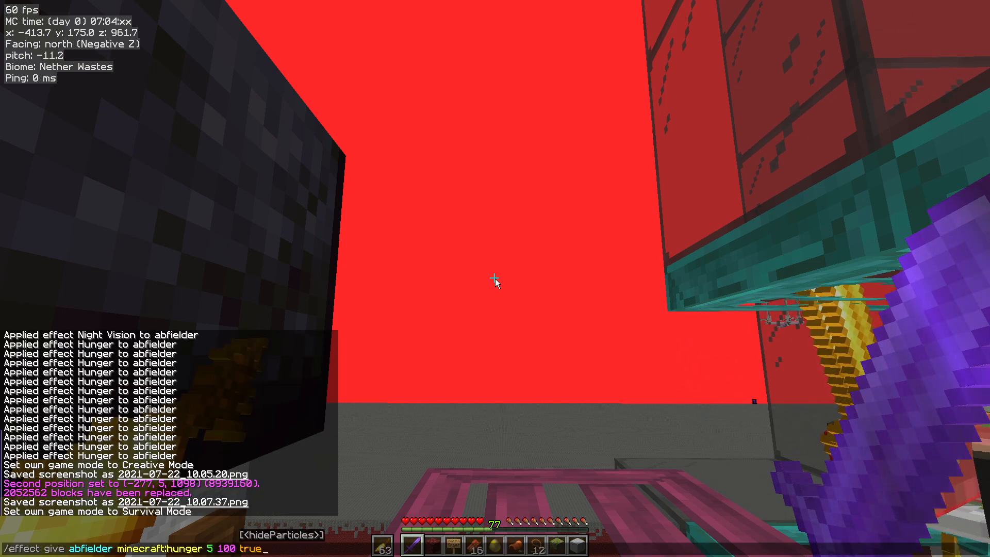
- Run the /effect command giving the player Hunger 5 for 100 seconds
key(Return)
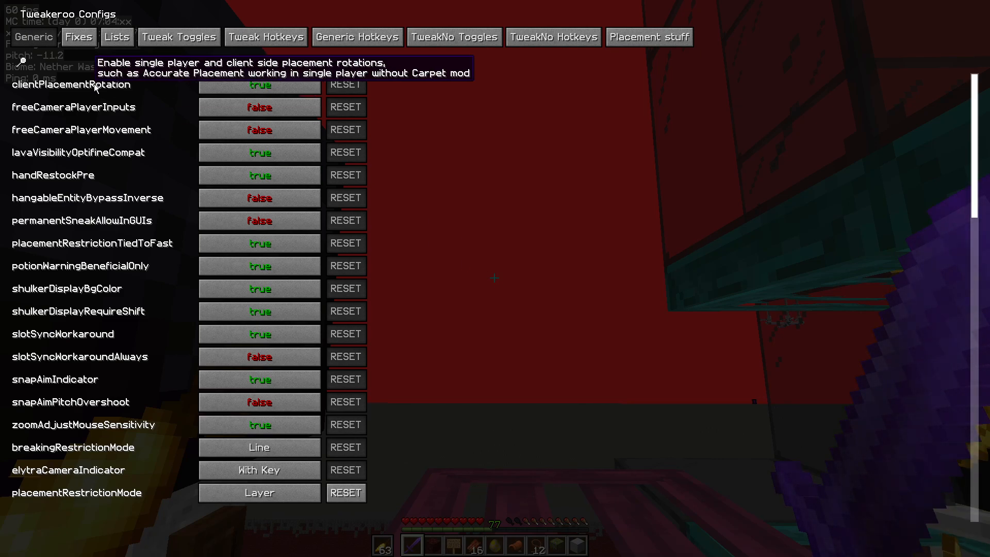
mouse_move(41, 65)
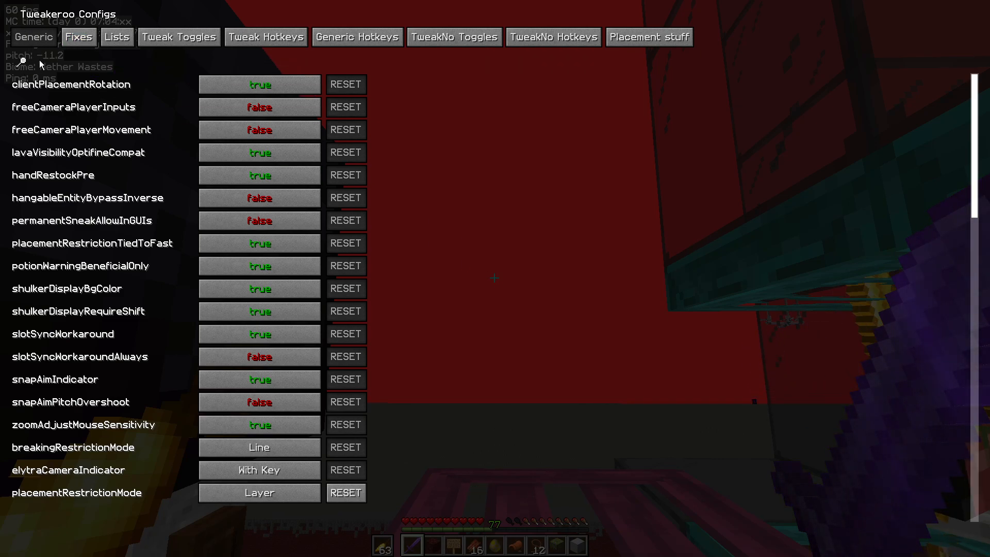
- Filter Generic settings by 'hold' and set periodicHoldUseDuration to 40 ticks
text(hold)
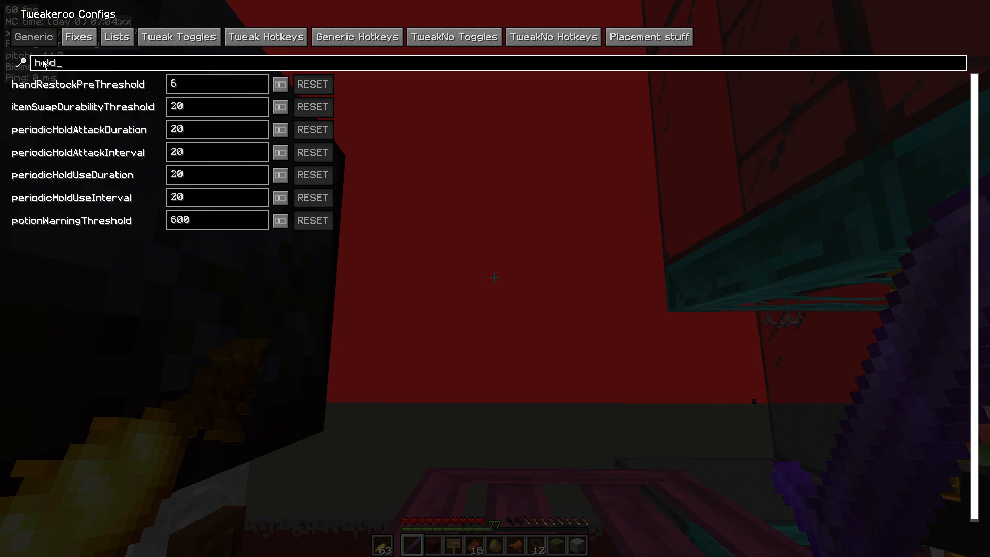
mouse_move(98, 170)
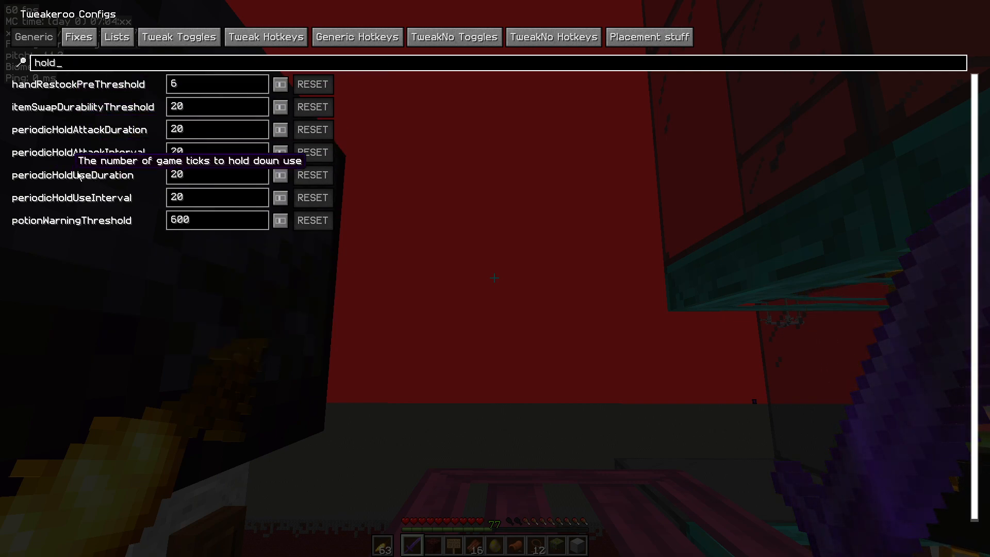
click(217, 176)
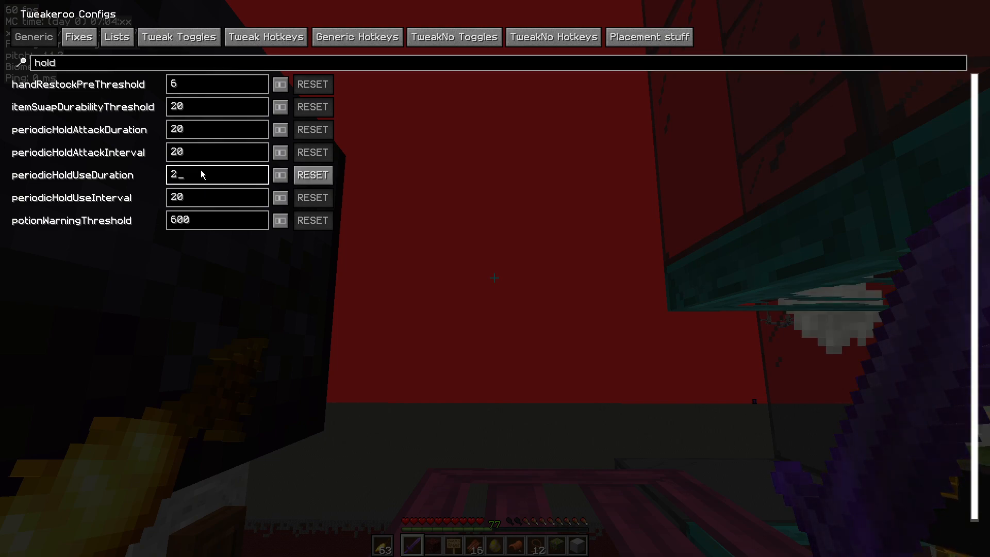
text(40)
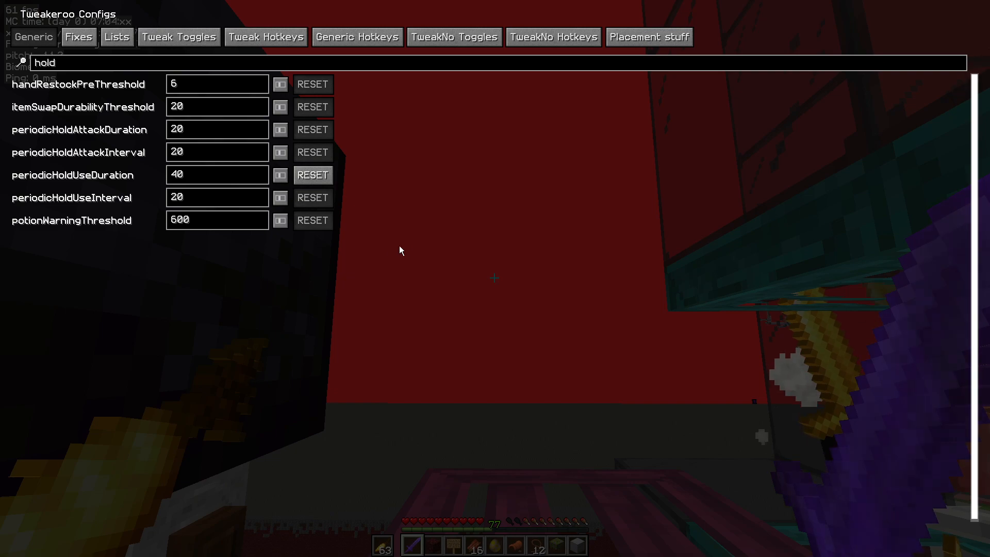
mouse_move(477, 286)
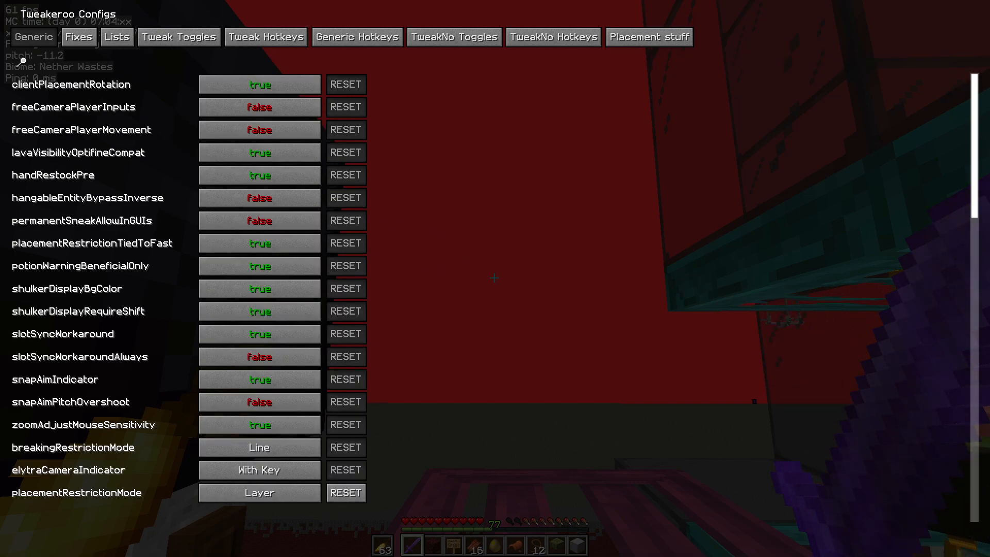
key(Escape)
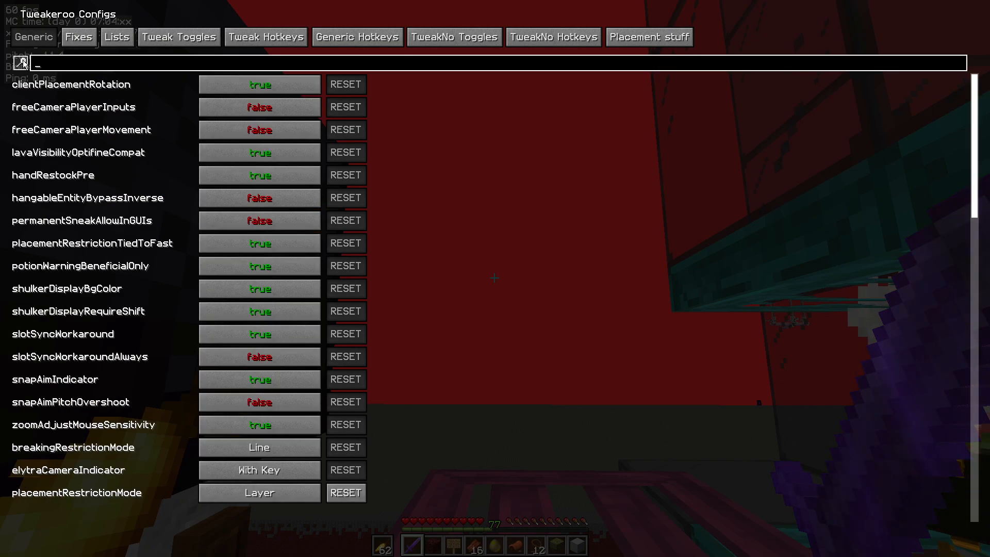
- Filter by 'hold' to confirm the duration reads 40, then switch to the Tweak Hotkeys list
text(hold)
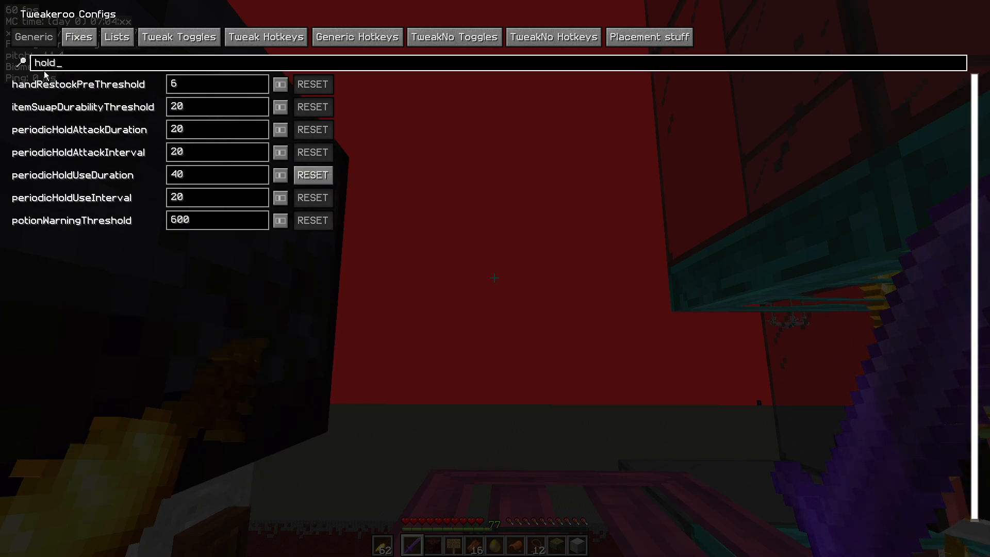
click(216, 197)
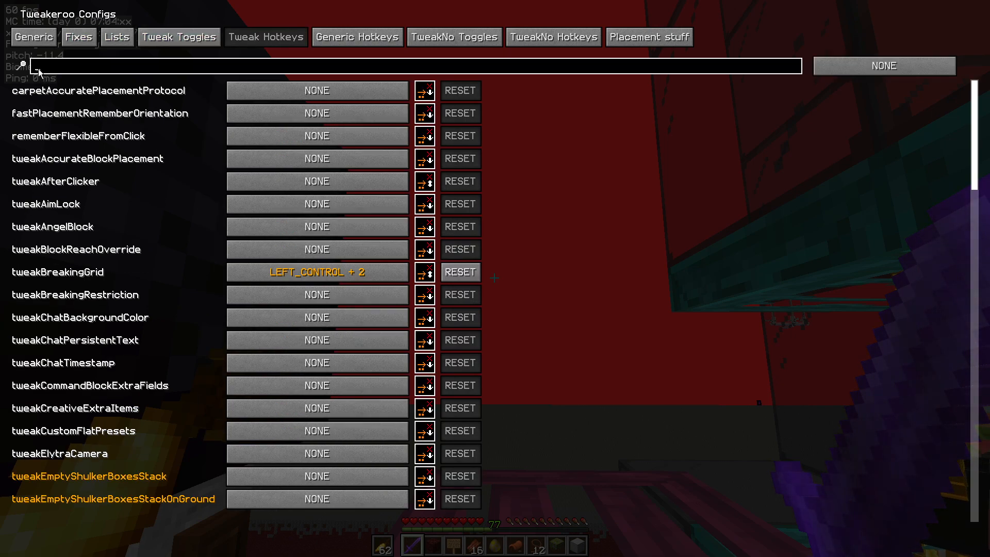
- Filter hotkeys by 'attack', bind tweakPeriodicAttack to Left Control + 5 and return to the game
text(attac)
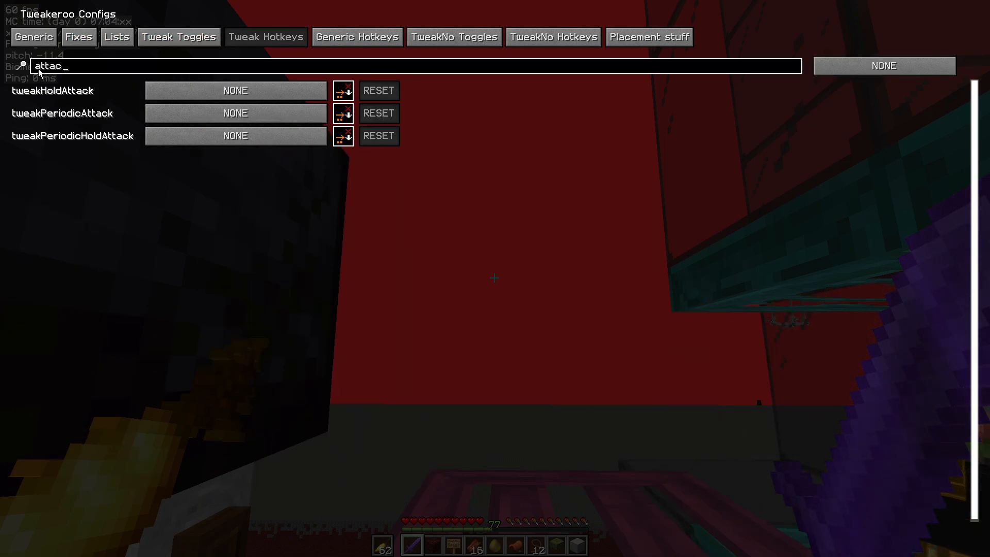
text(k)
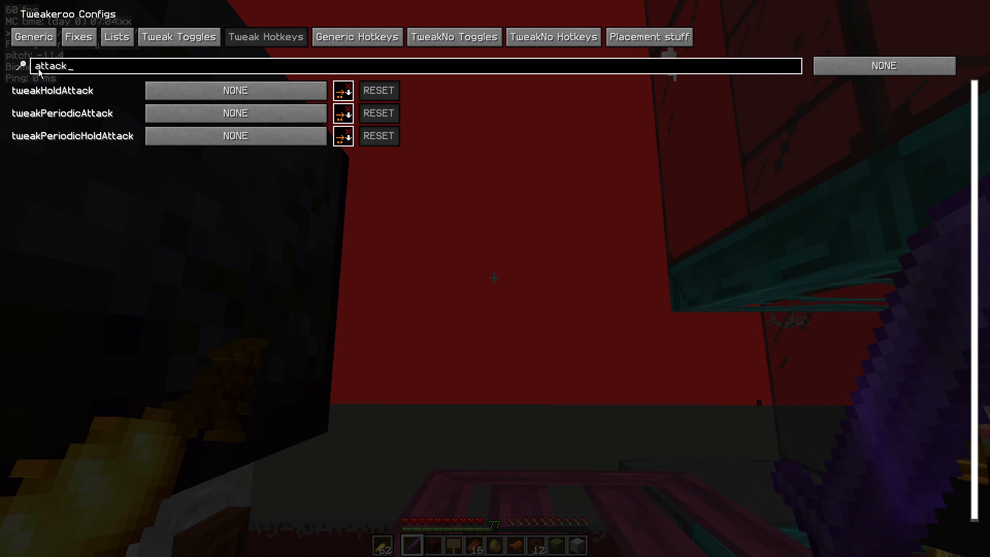
click(235, 113)
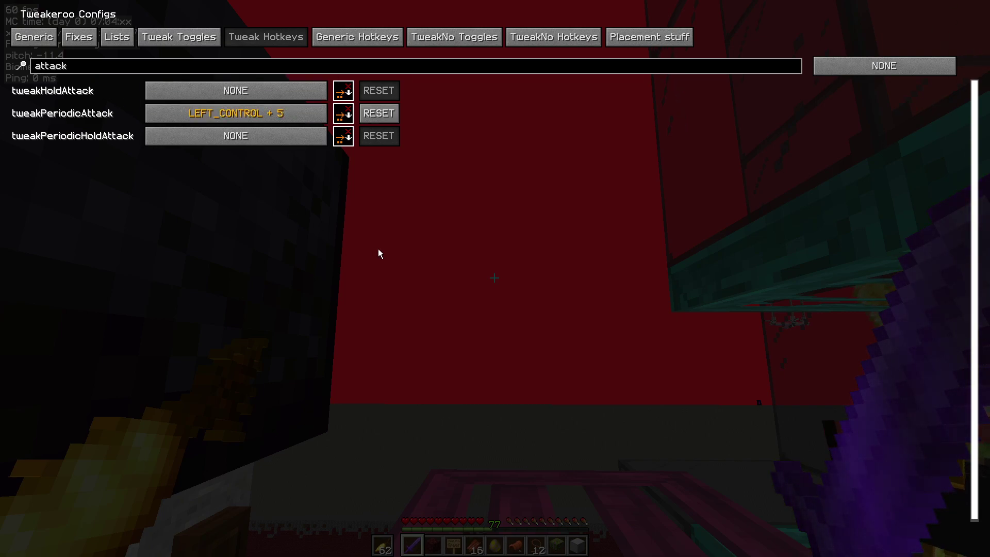
mouse_move(360, 263)
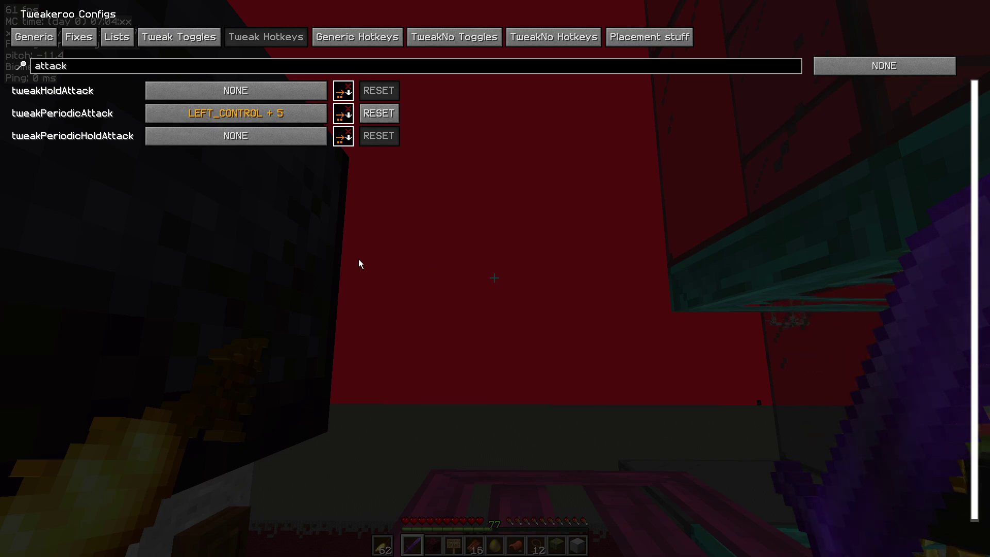
key(Escape)
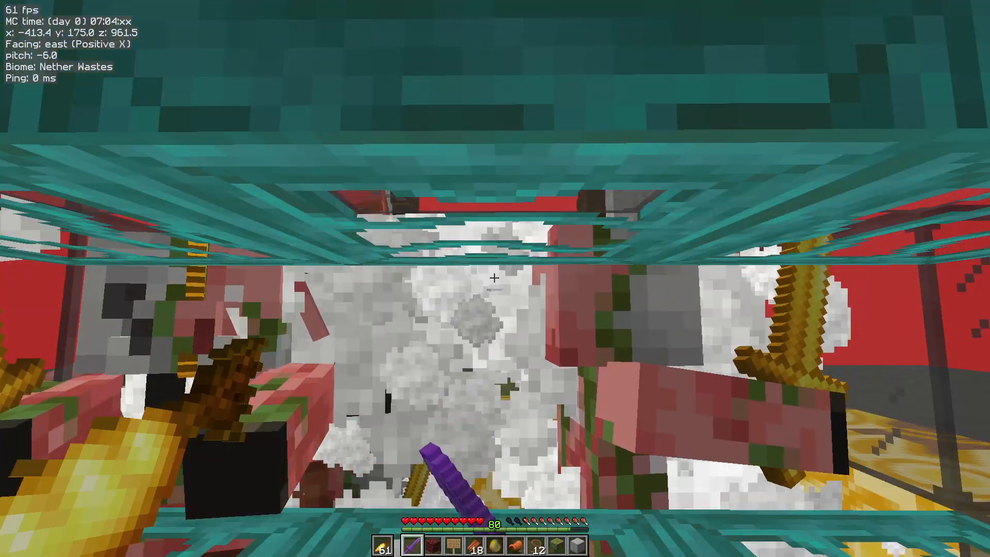
mouse_move(495, 276)
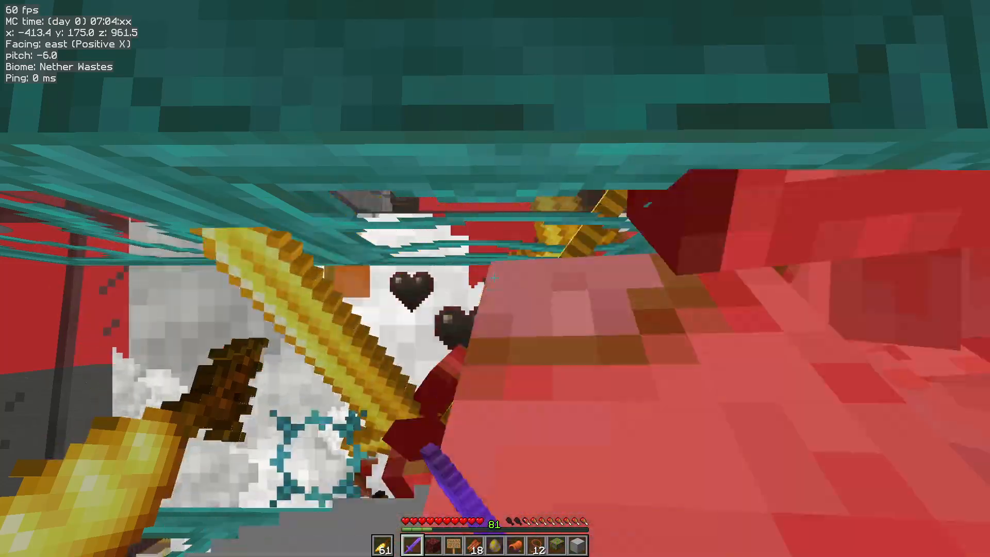
mouse_move(495, 278)
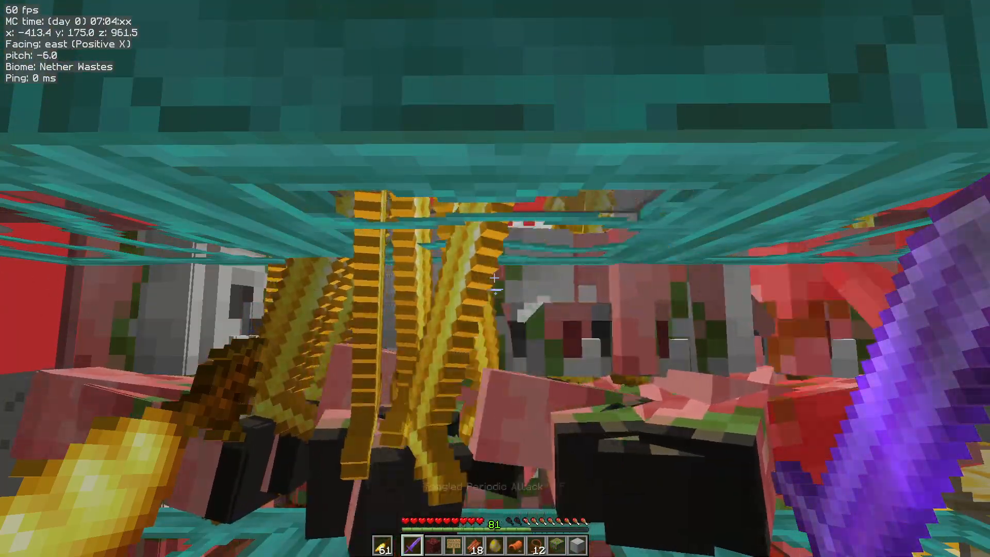
mouse_move(495, 279)
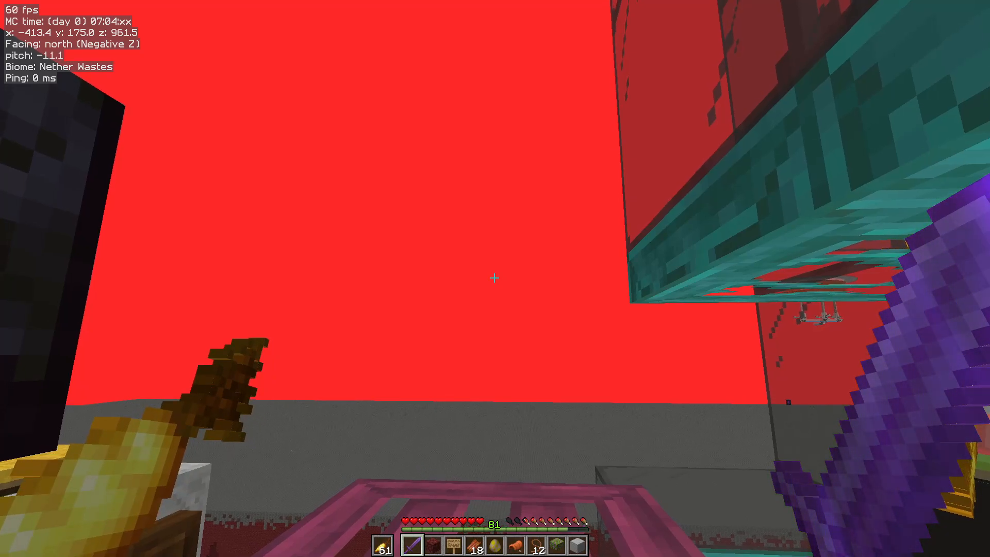
- View the golden carrots and golden swords in the player inventory
key(e)
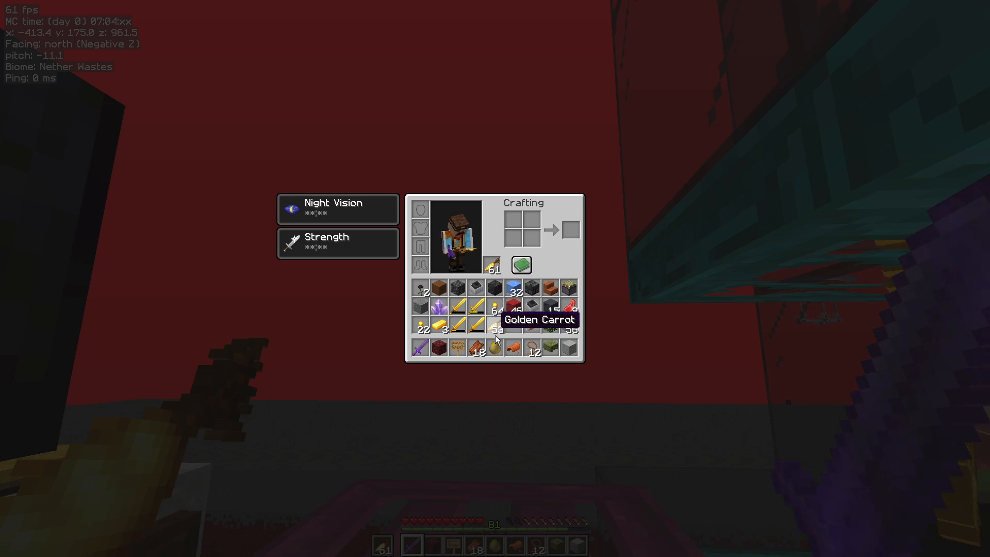
mouse_move(454, 328)
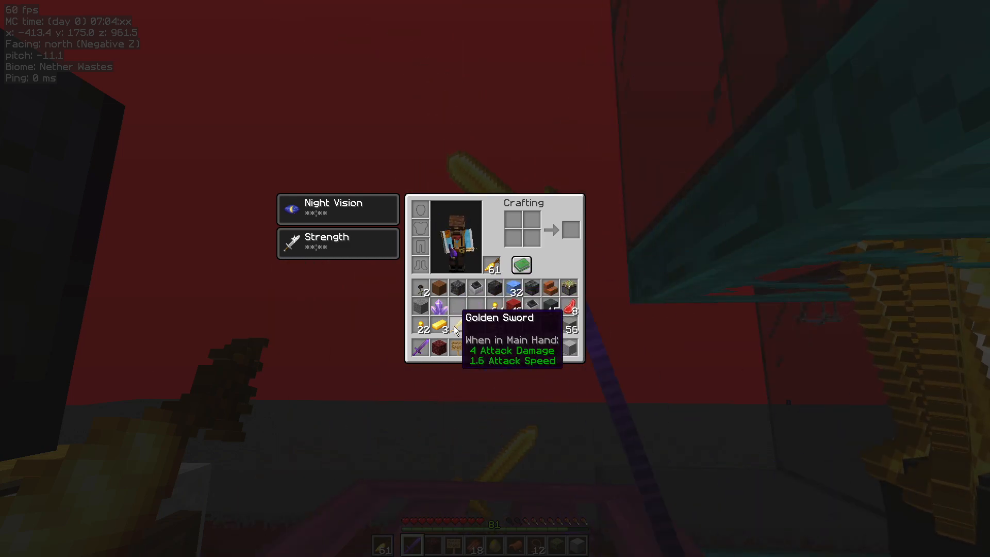
mouse_move(494, 268)
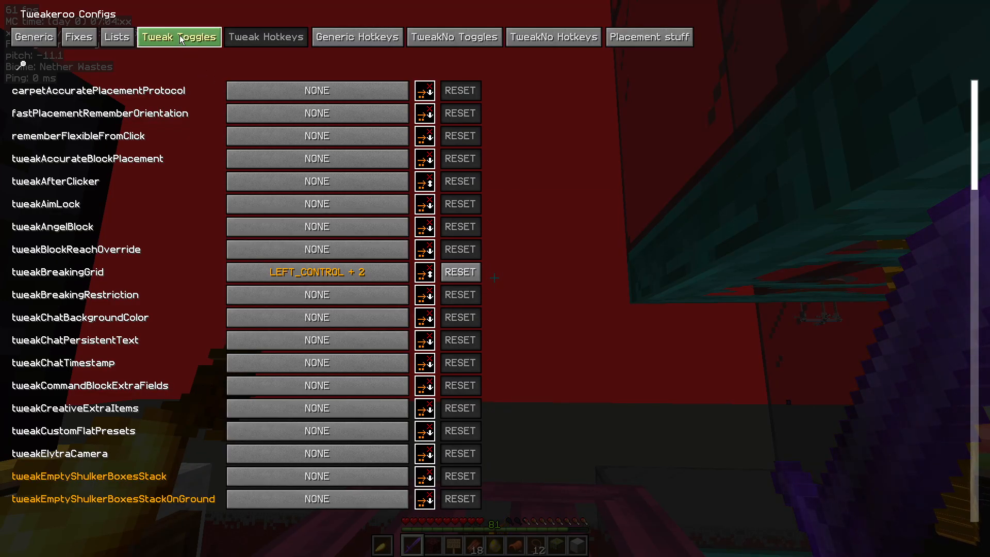
- Filter Tweak Toggles by 'rest' to confirm tweakHandRestock is true, then return to the game
click(178, 37)
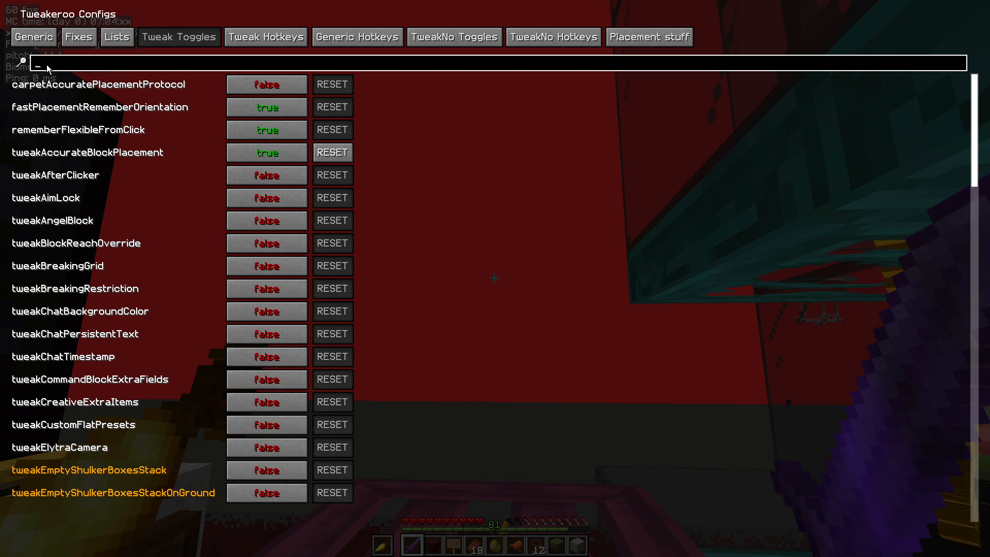
text(rest)
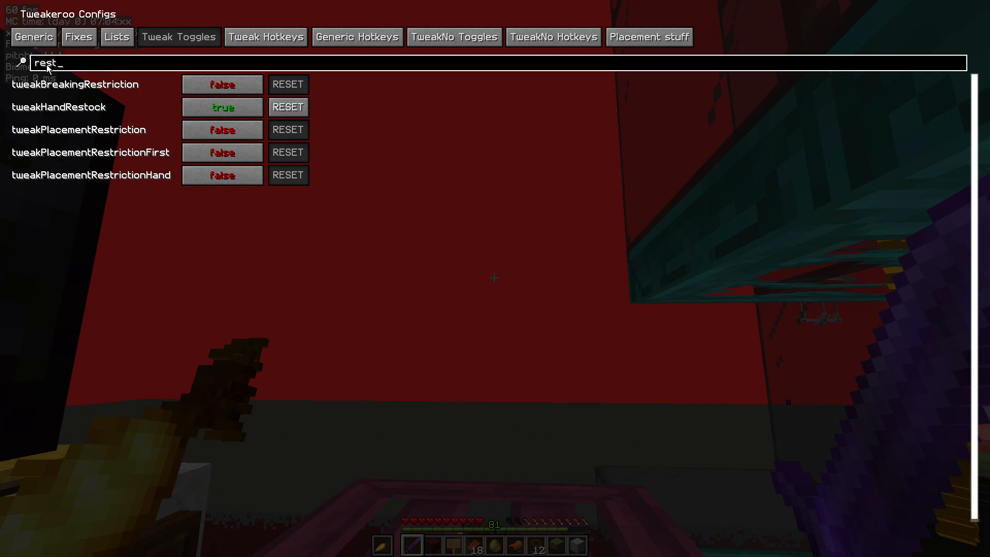
mouse_move(148, 51)
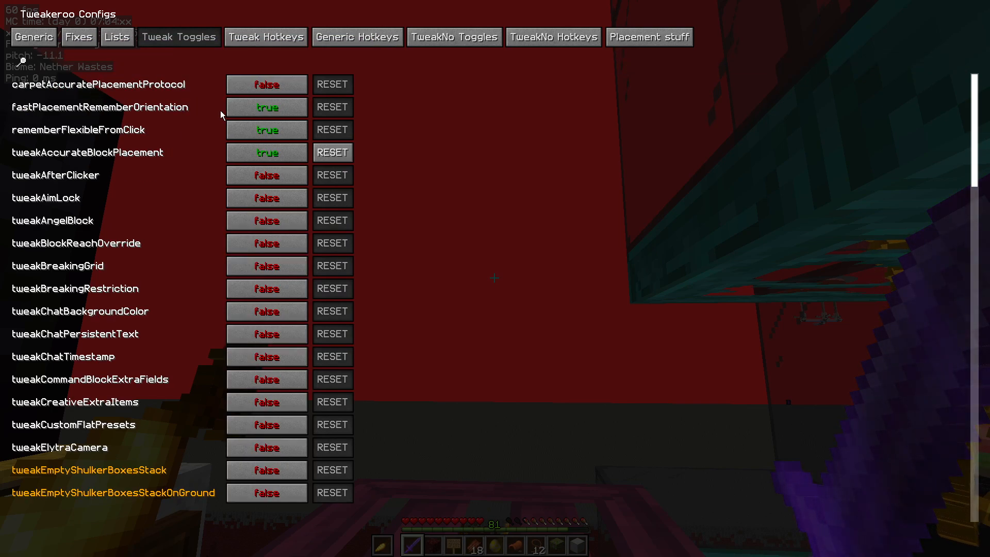
key(Escape)
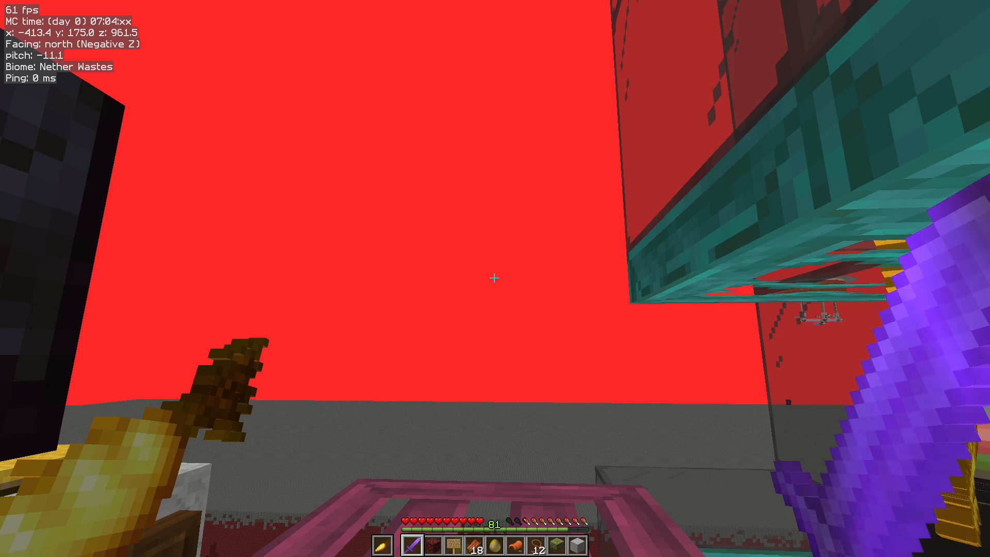